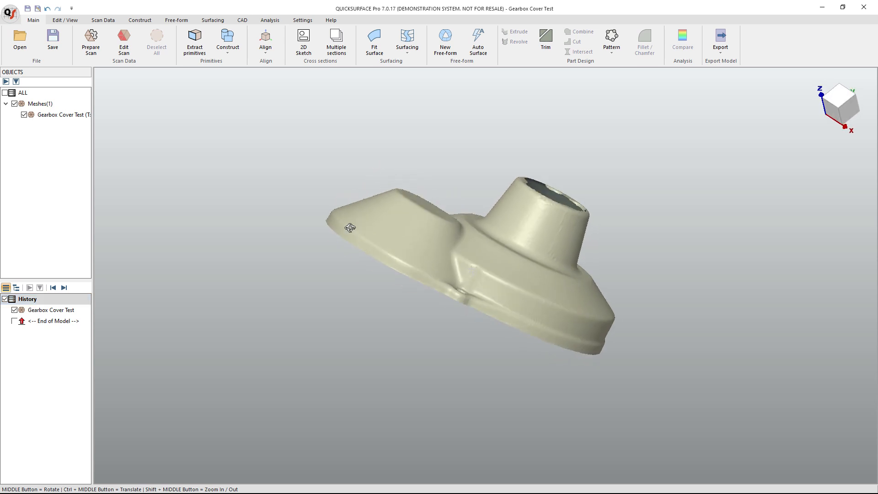
# - Inspect the gearbox cover scan from above and start Extract Primitives on the mesh
pyautogui.moveTo(350, 228); pyautogui.dragTo(469, 271)
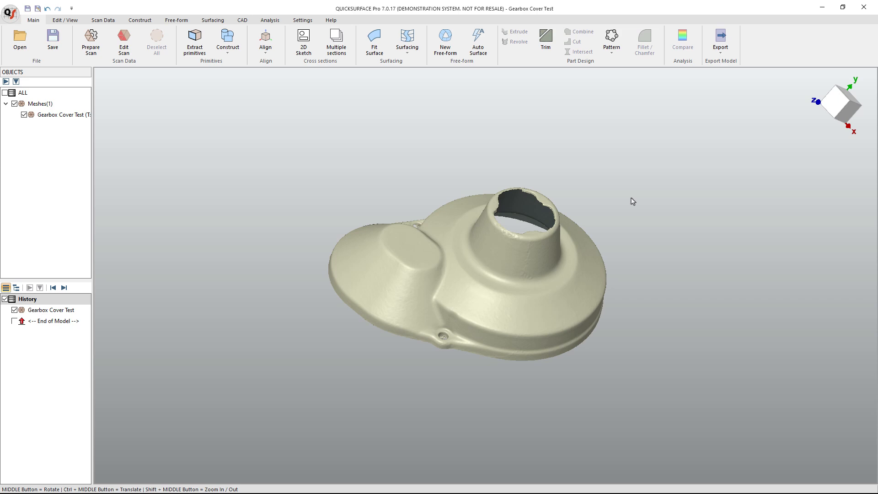
pyautogui.moveTo(671, 328)
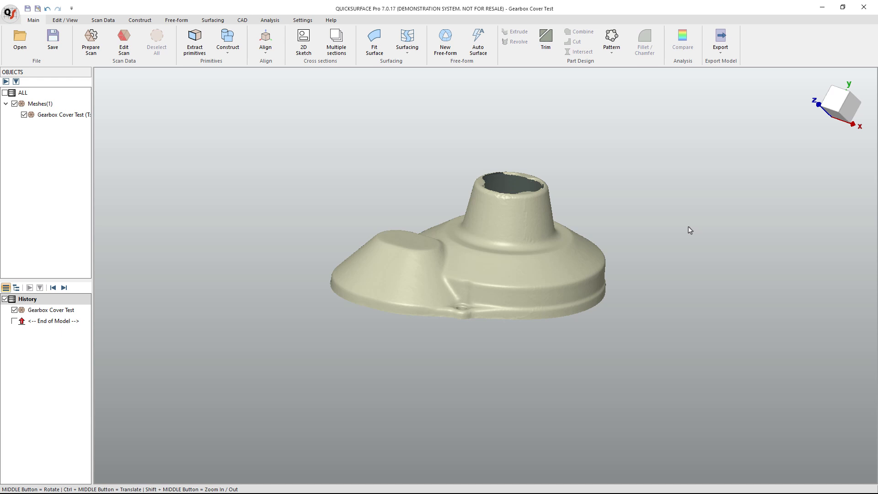
pyautogui.moveTo(550, 375)
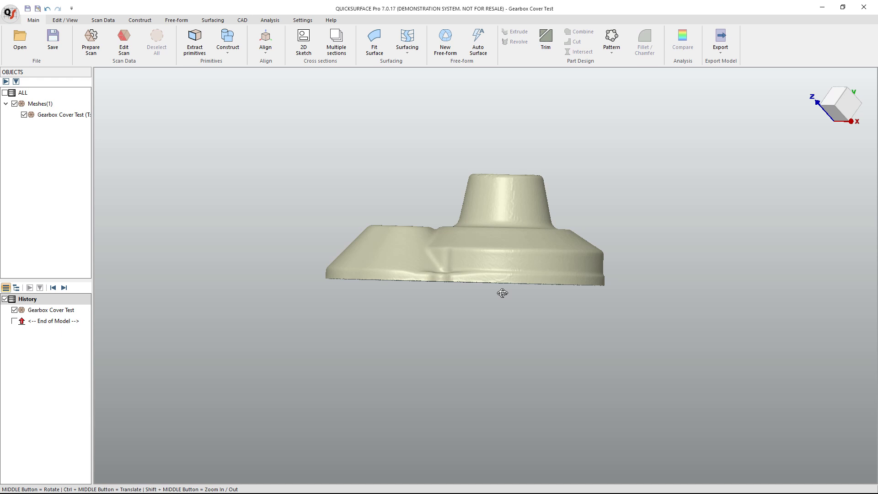
pyautogui.moveTo(530, 311)
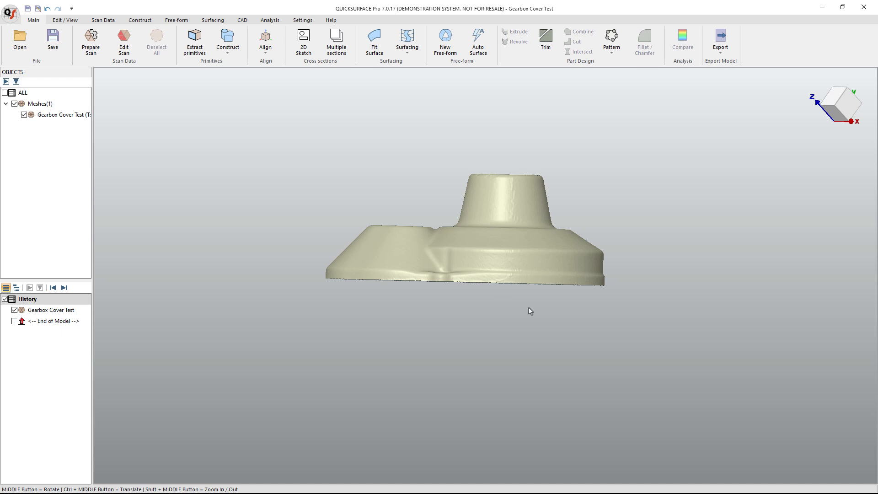
pyautogui.moveTo(526, 308)
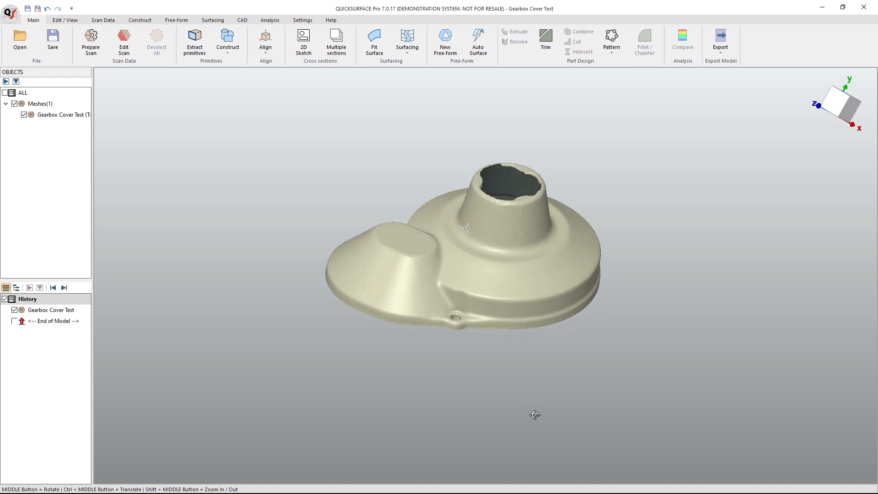
pyautogui.moveTo(535, 415); pyautogui.dragTo(544, 413)
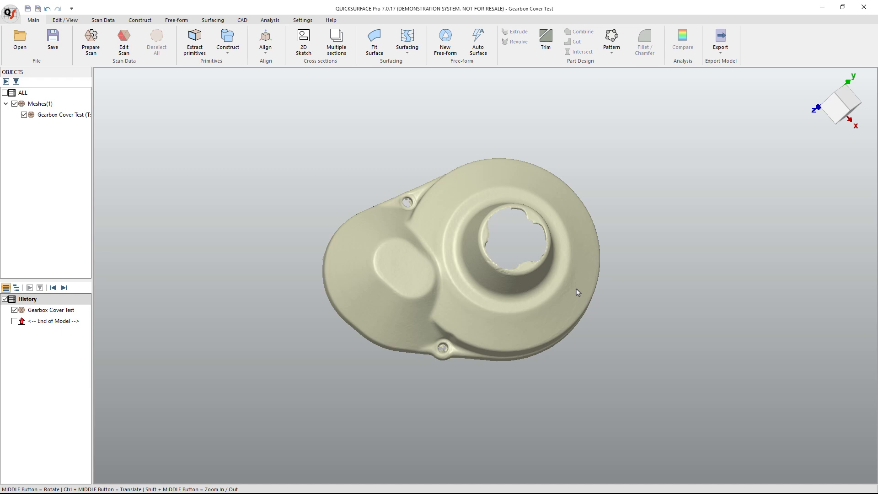
pyautogui.moveTo(577, 292); pyautogui.dragTo(587, 272)
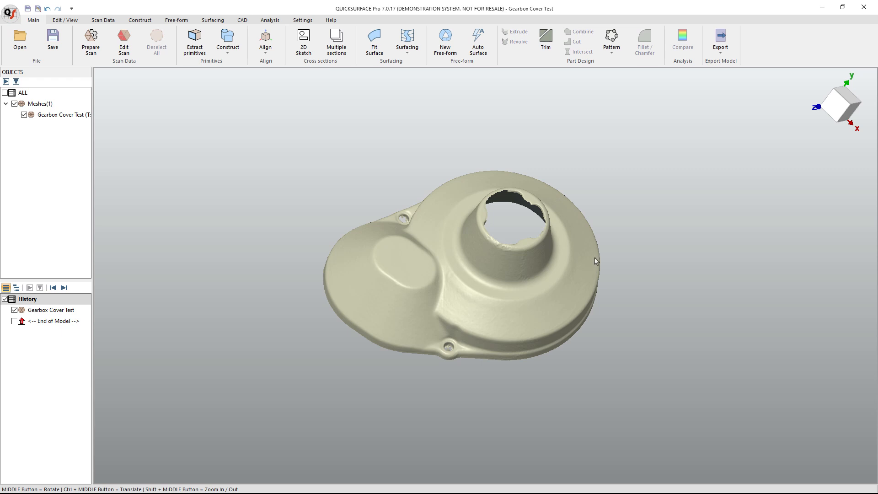
pyautogui.moveTo(585, 252)
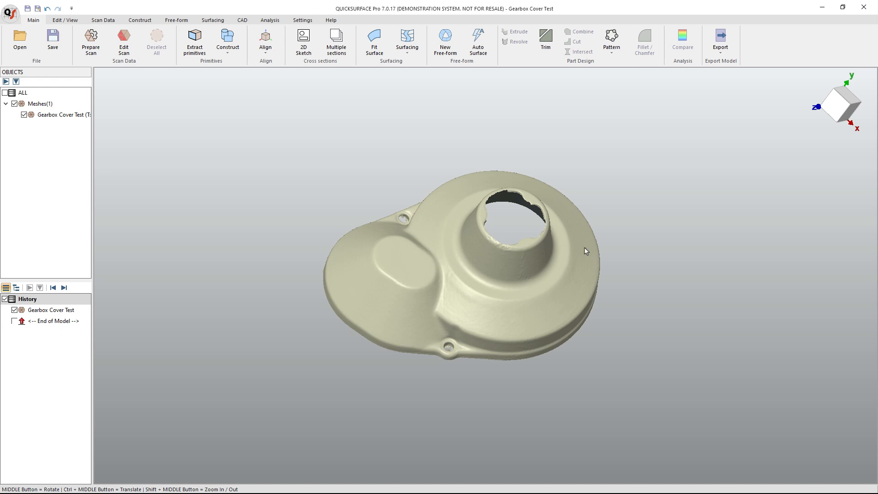
pyautogui.moveTo(329, 176)
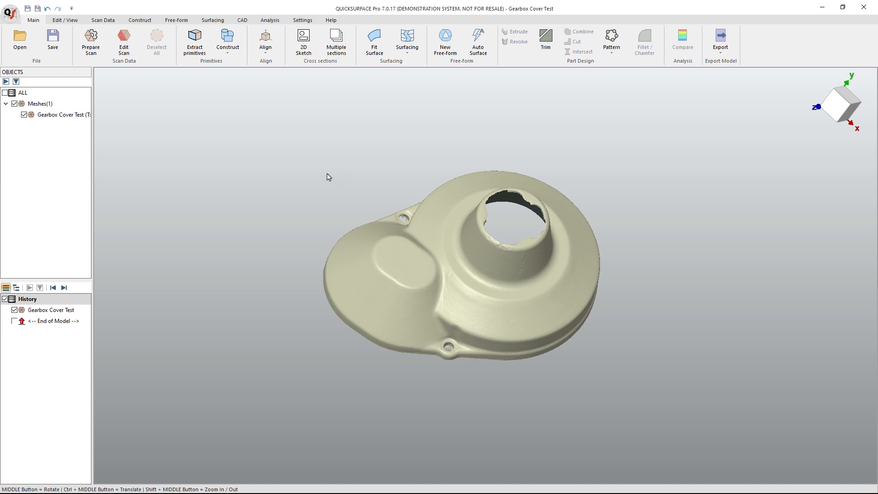
pyautogui.moveTo(194, 41)
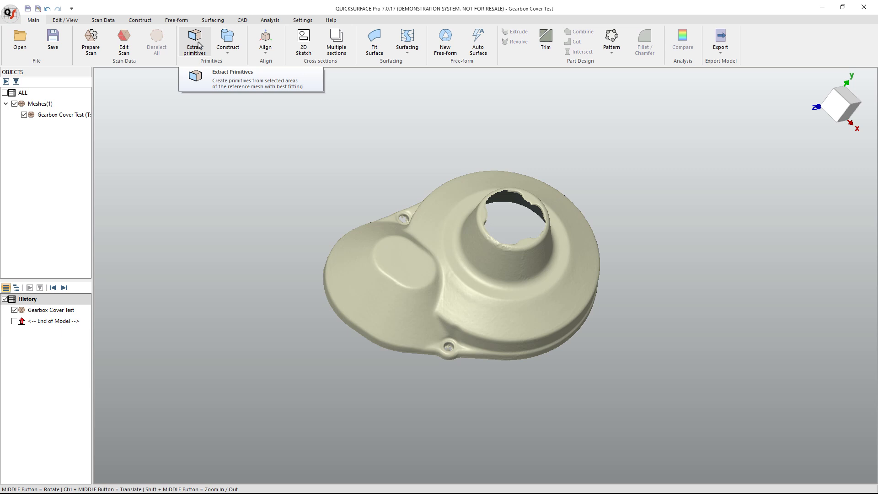
pyautogui.click(194, 43)
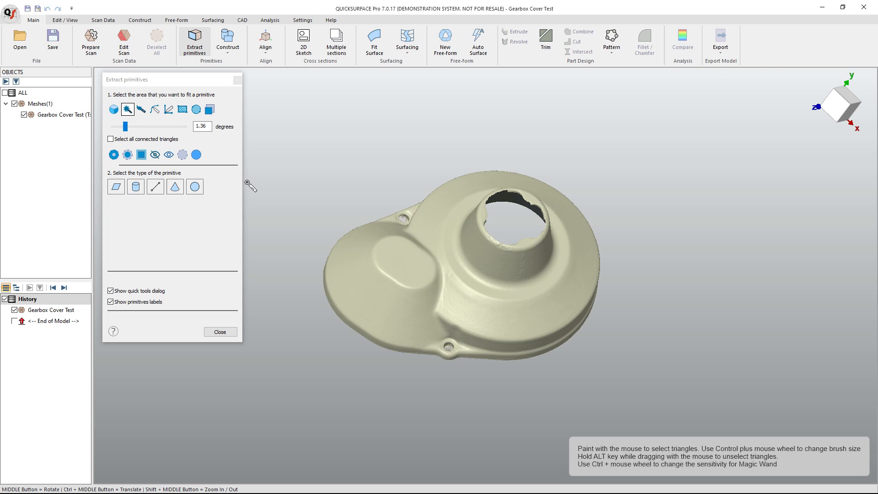
pyautogui.moveTo(240, 184)
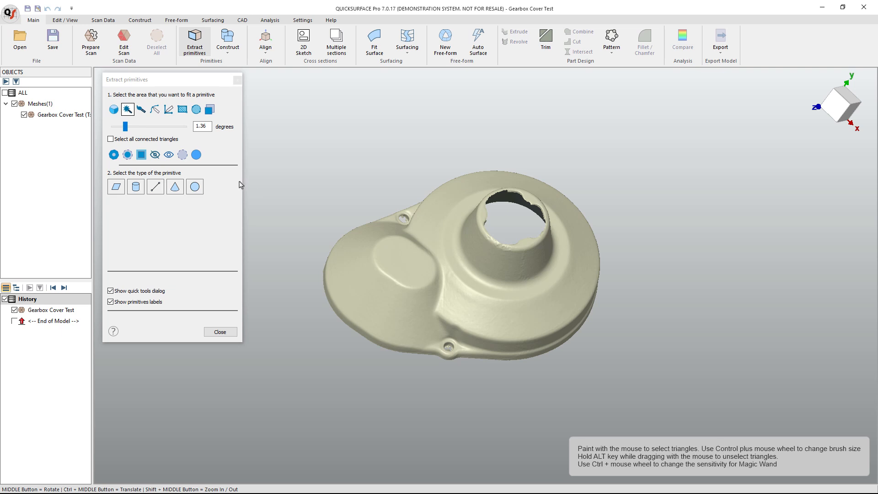
pyautogui.moveTo(113, 109)
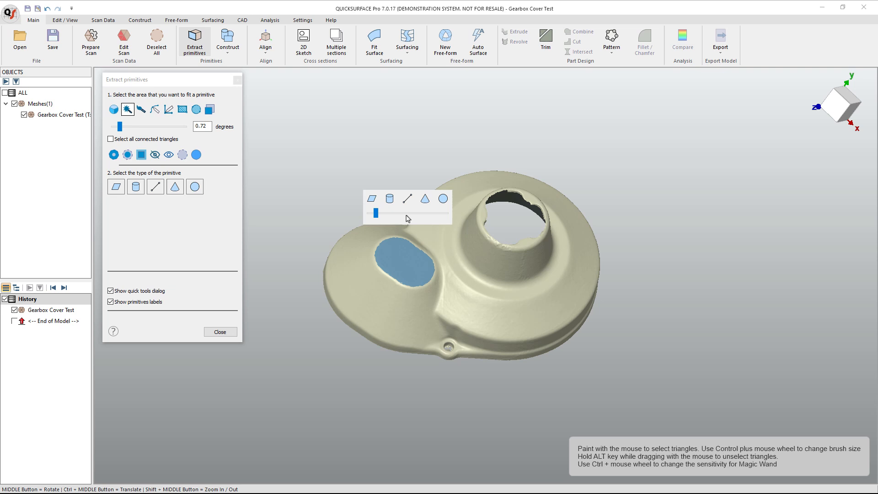
pyautogui.moveTo(373, 199)
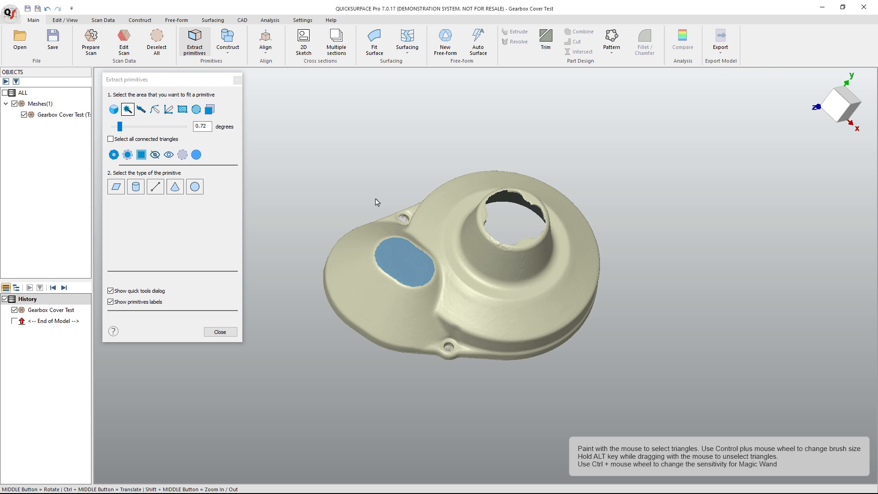
# - Fit a plane to the selected oval pad and check its deviation colour map
pyautogui.click(116, 186)
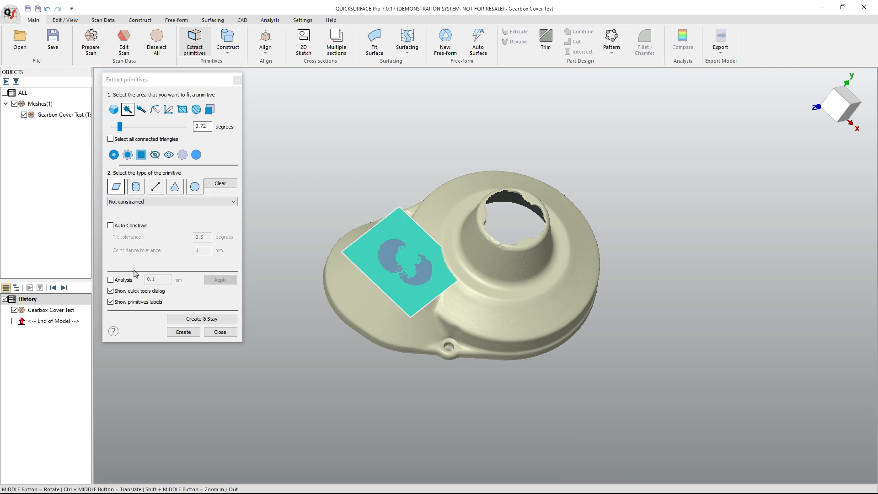
pyautogui.click(110, 280)
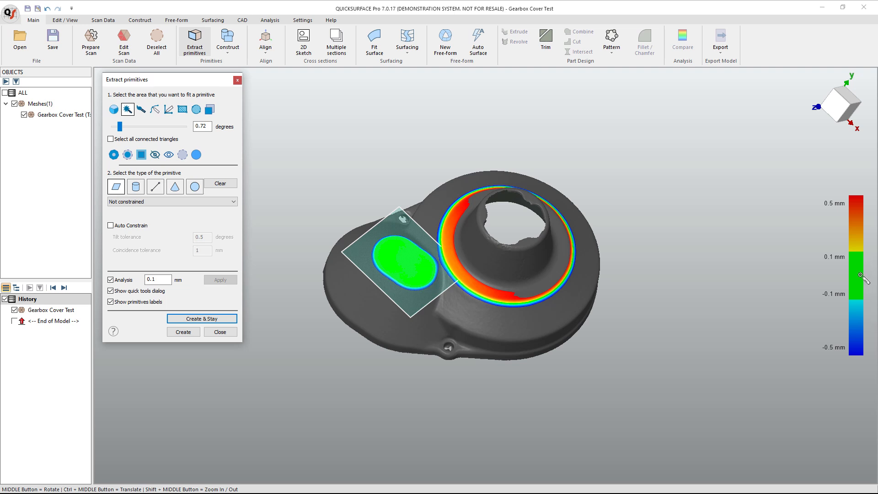
pyautogui.moveTo(706, 288)
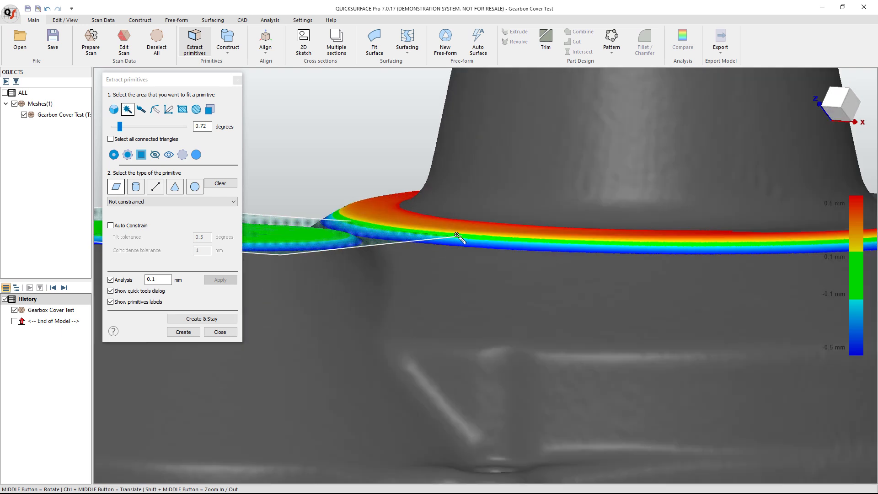
pyautogui.moveTo(422, 214)
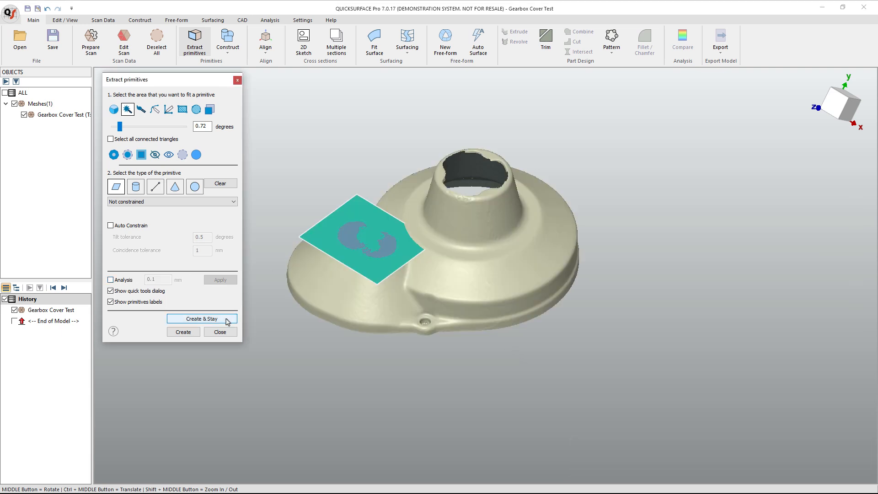
# - Create Plane(1), then fit a cylinder to the cover's outer side wall and view its deviation
pyautogui.click(201, 319)
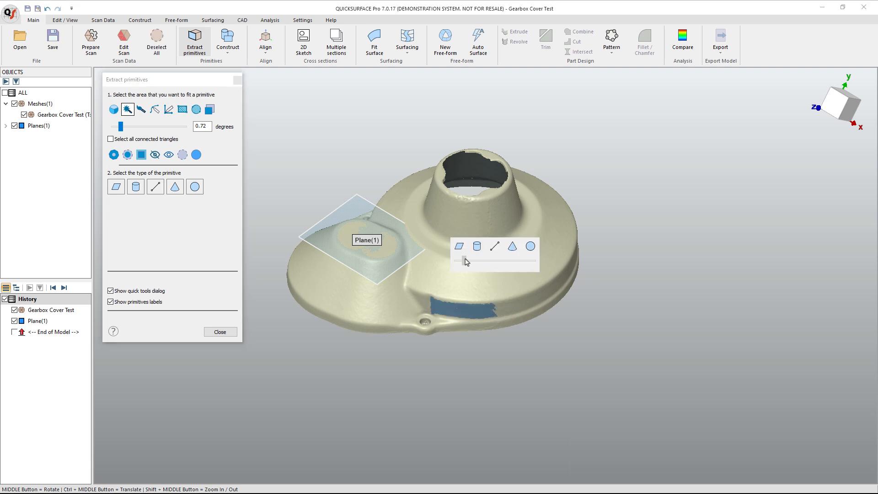
pyautogui.moveTo(468, 261); pyautogui.dragTo(463, 260)
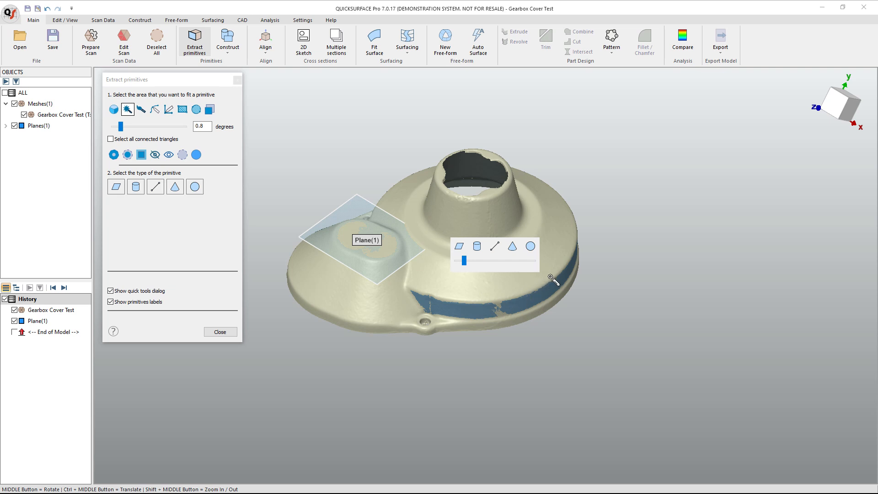
pyautogui.moveTo(477, 246)
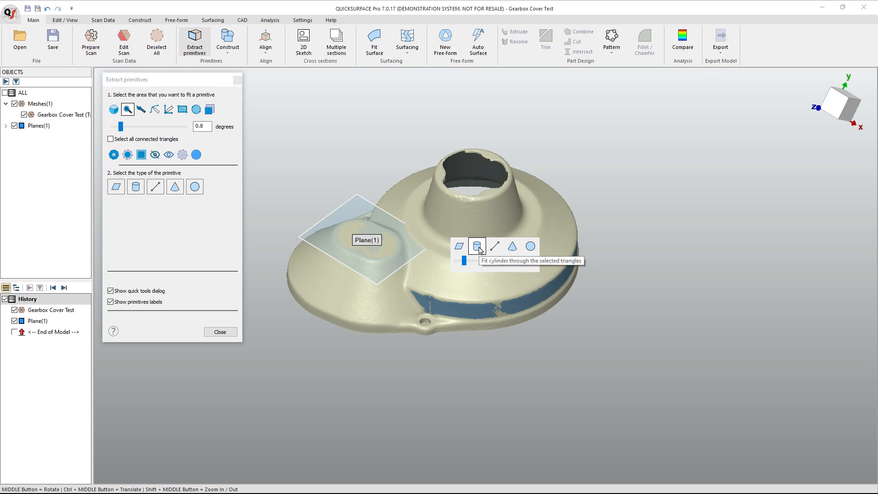
pyautogui.click(476, 246)
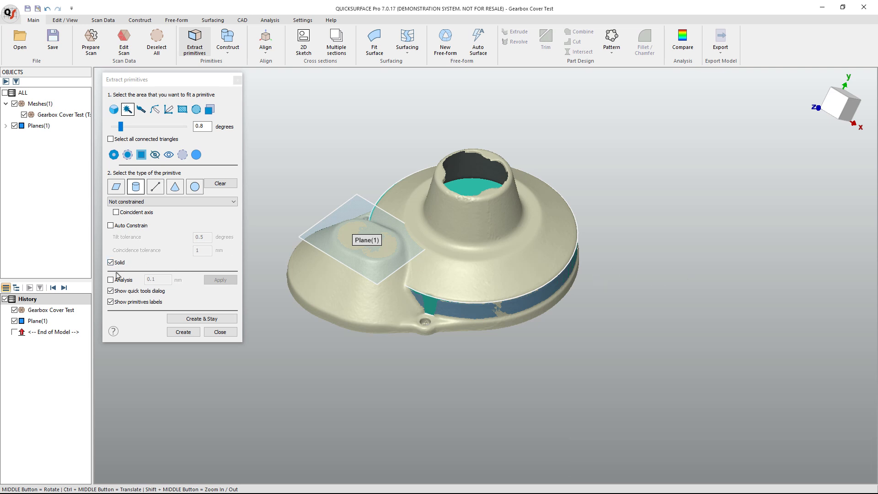
pyautogui.click(111, 280)
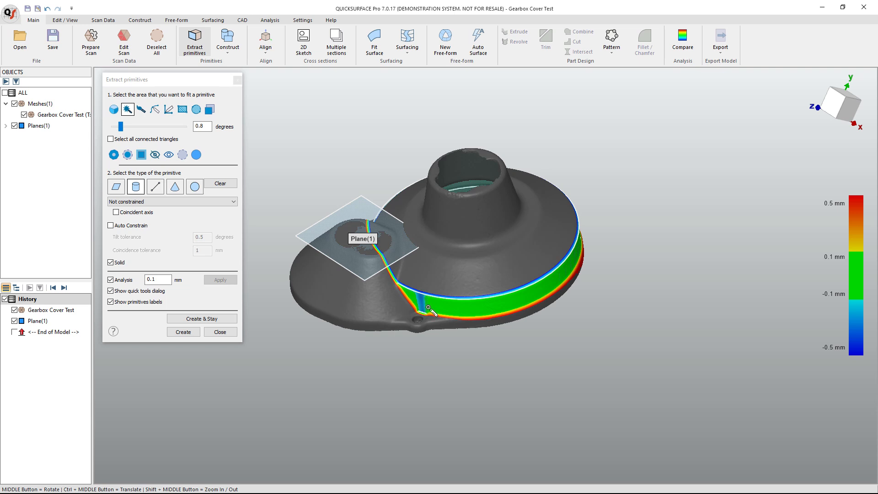
# - Inspect the cylinder deviation and paint the outer rim faces into the selection
pyautogui.moveTo(428, 308); pyautogui.dragTo(437, 314)
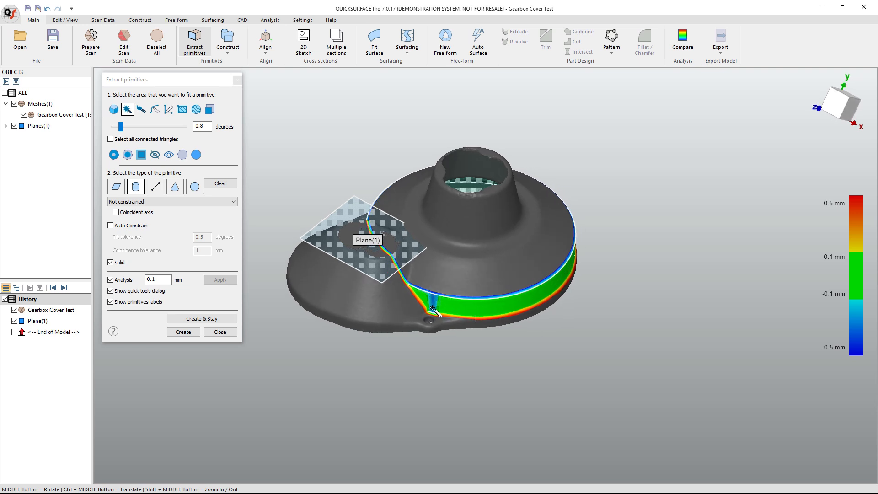
pyautogui.moveTo(432, 321)
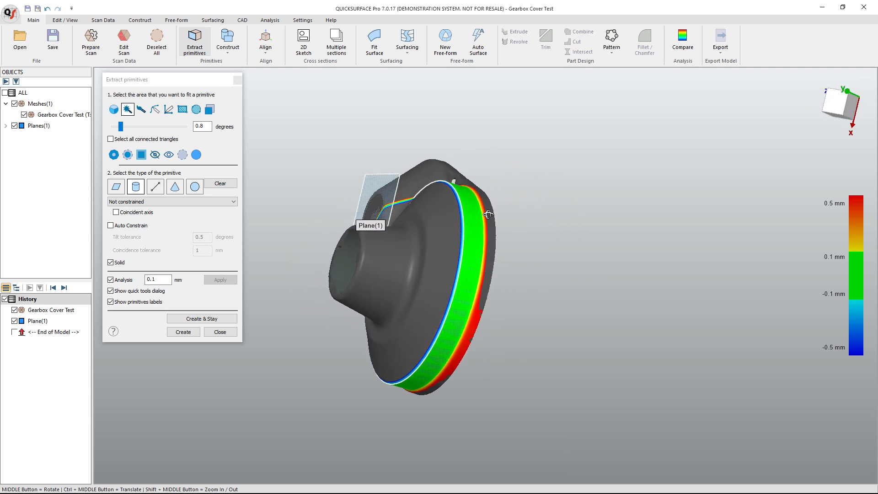
pyautogui.moveTo(487, 214); pyautogui.dragTo(486, 313)
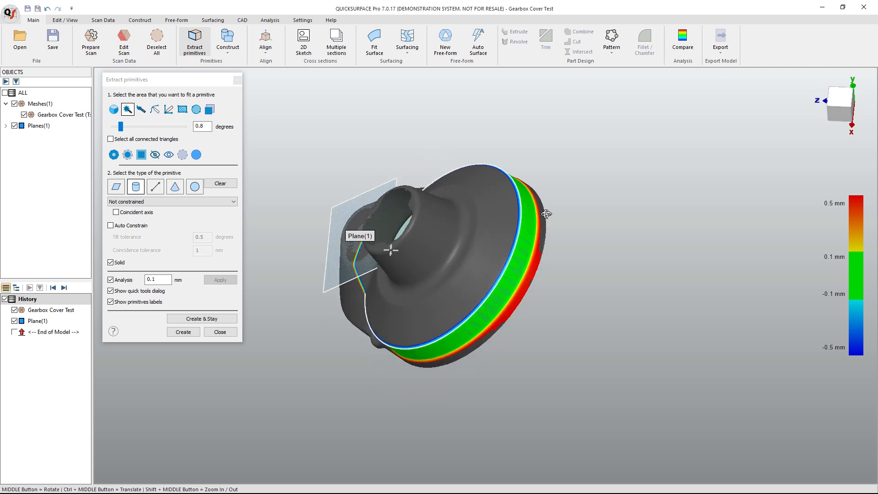
pyautogui.moveTo(546, 213); pyautogui.dragTo(530, 285)
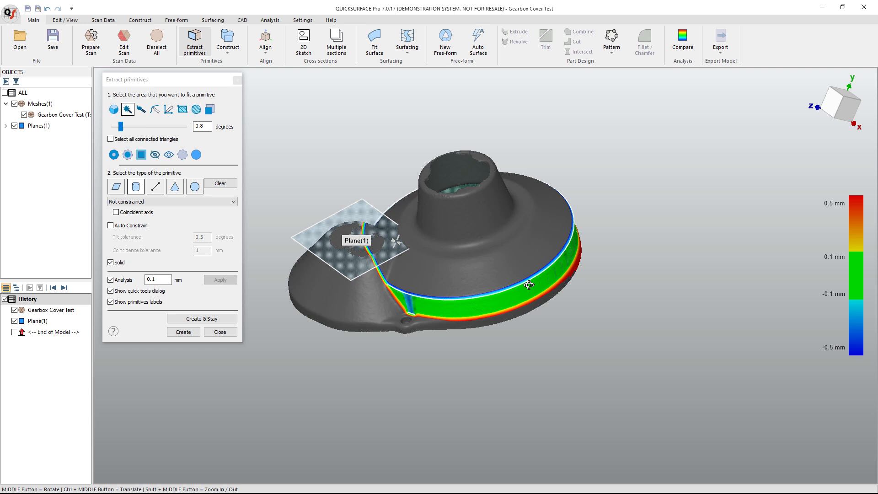
pyautogui.moveTo(530, 284); pyautogui.dragTo(565, 282)
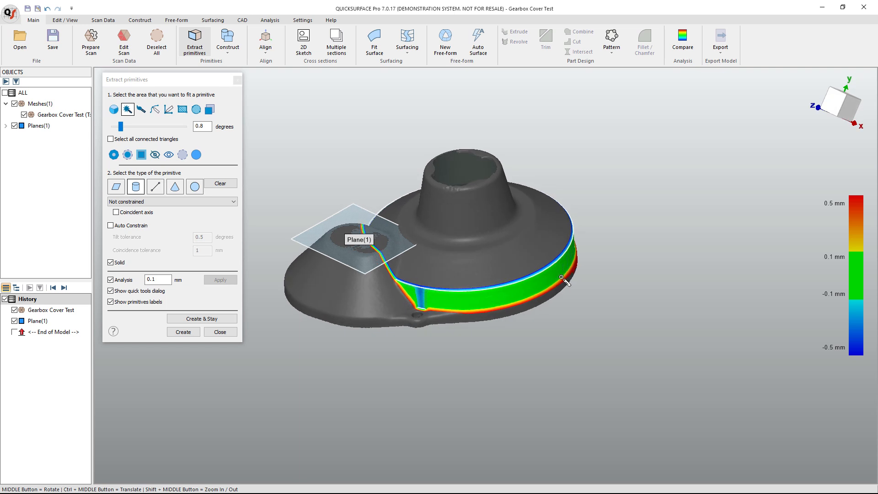
pyautogui.moveTo(565, 282)
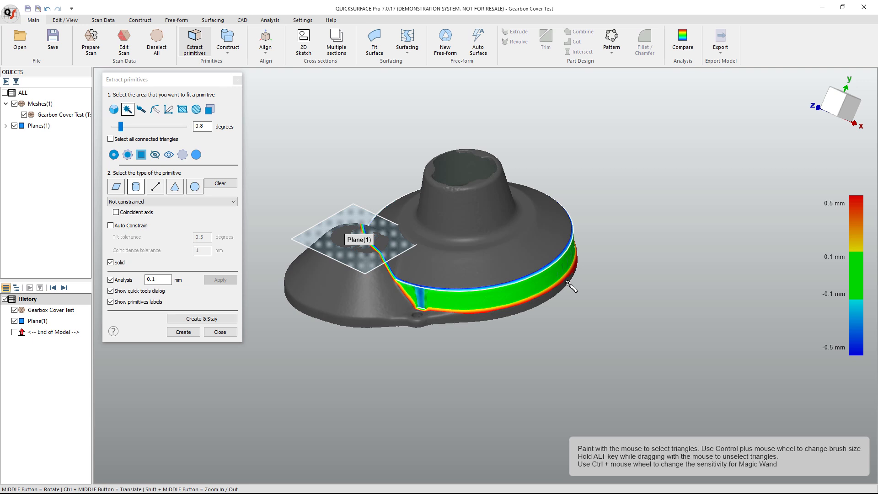
pyautogui.moveTo(414, 303)
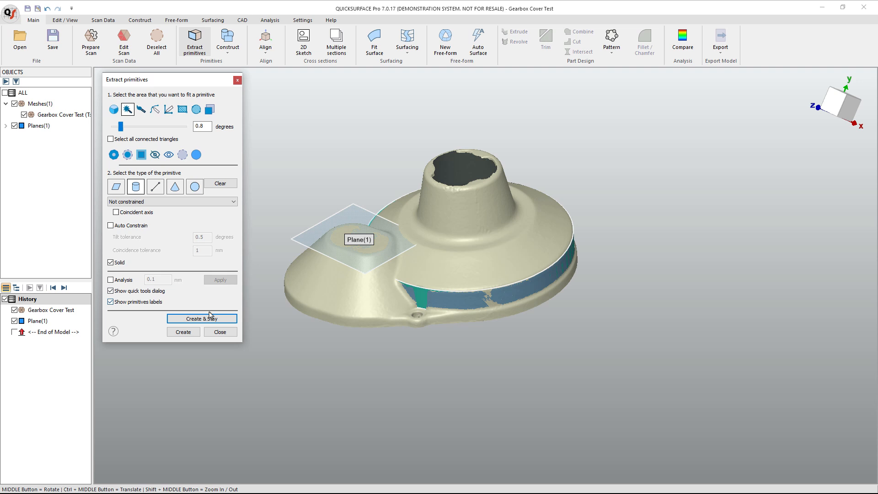
# - Create Cylinder(1) on the painted outer rim band alongside Plane(1)
pyautogui.click(201, 318)
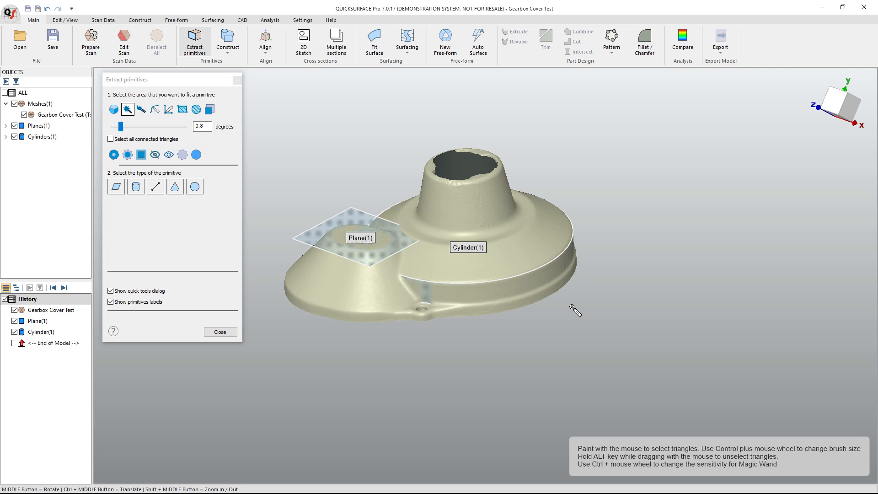
pyautogui.moveTo(565, 304)
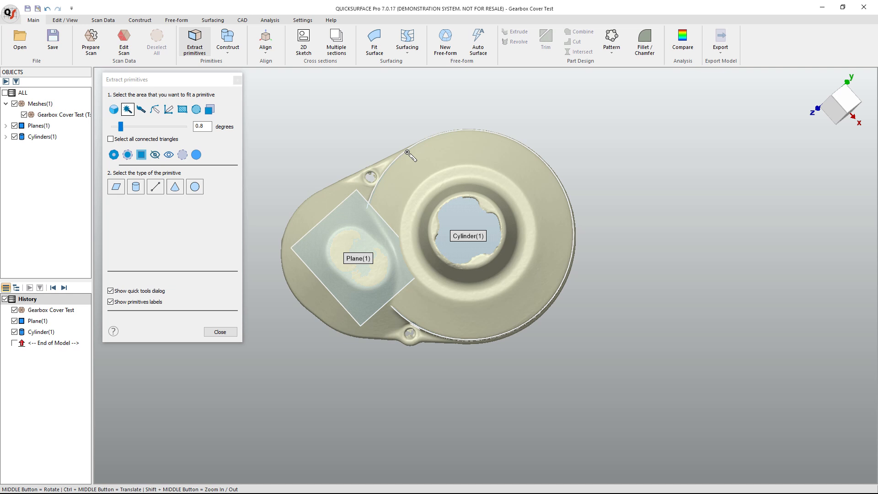
pyautogui.moveTo(417, 343)
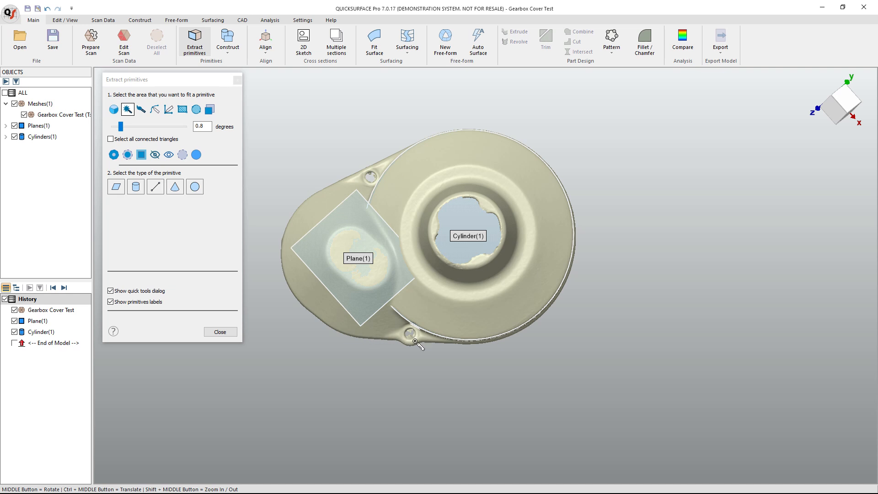
pyautogui.moveTo(417, 345)
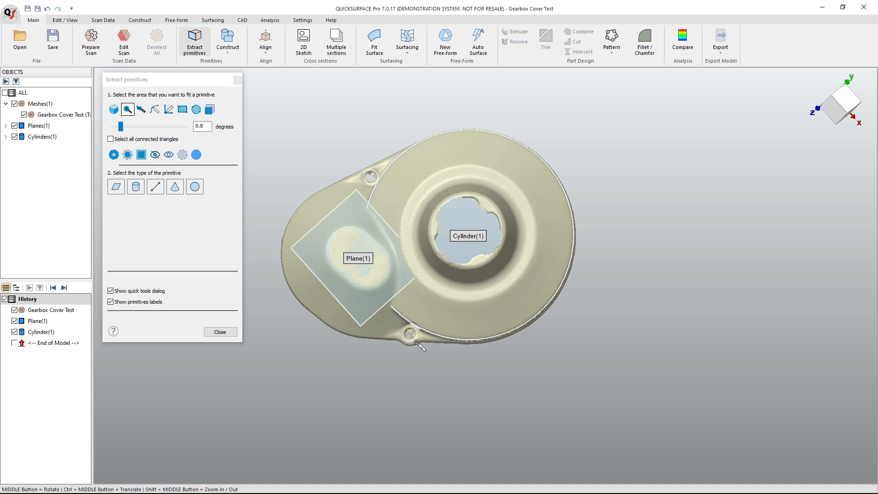
pyautogui.moveTo(313, 320)
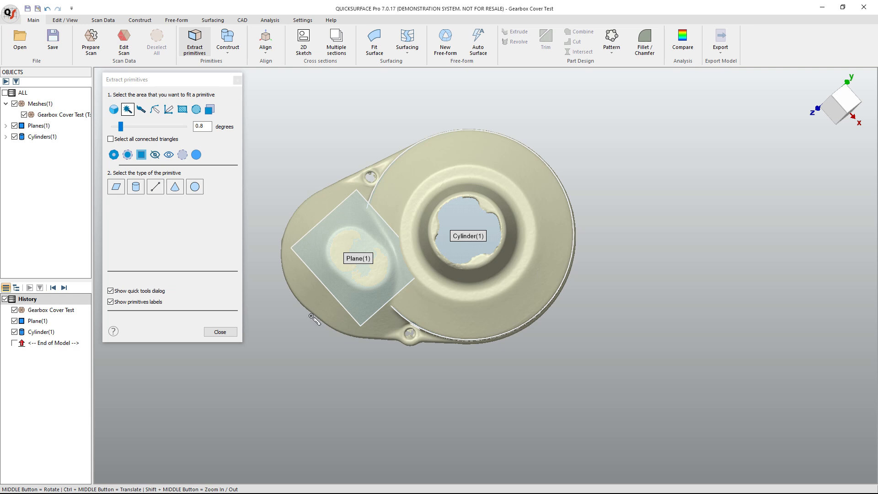
pyautogui.moveTo(320, 322)
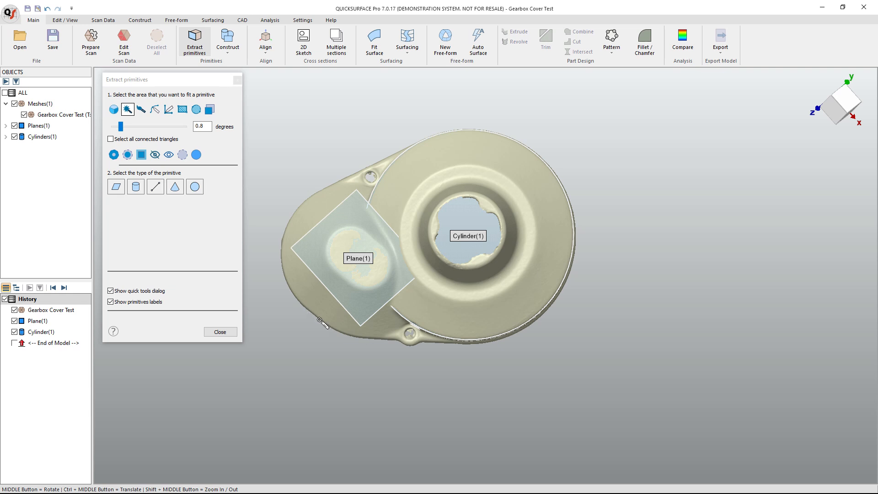
pyautogui.moveTo(469, 371)
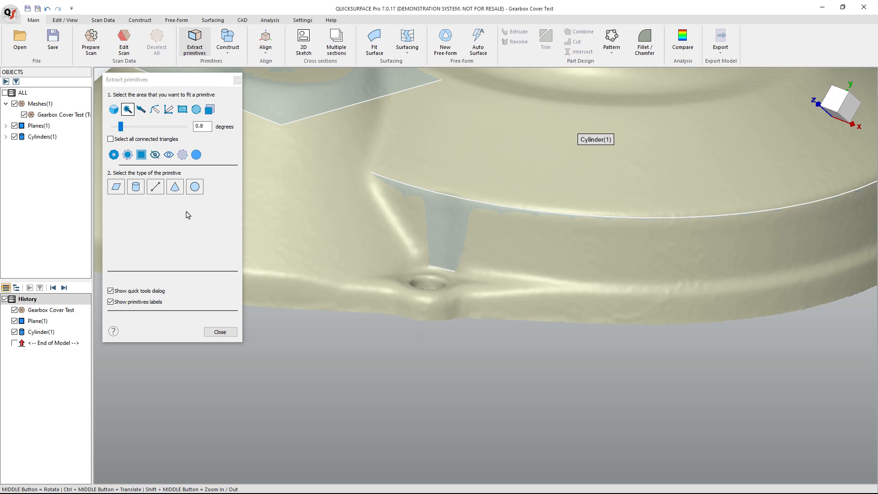
pyautogui.moveTo(129, 108)
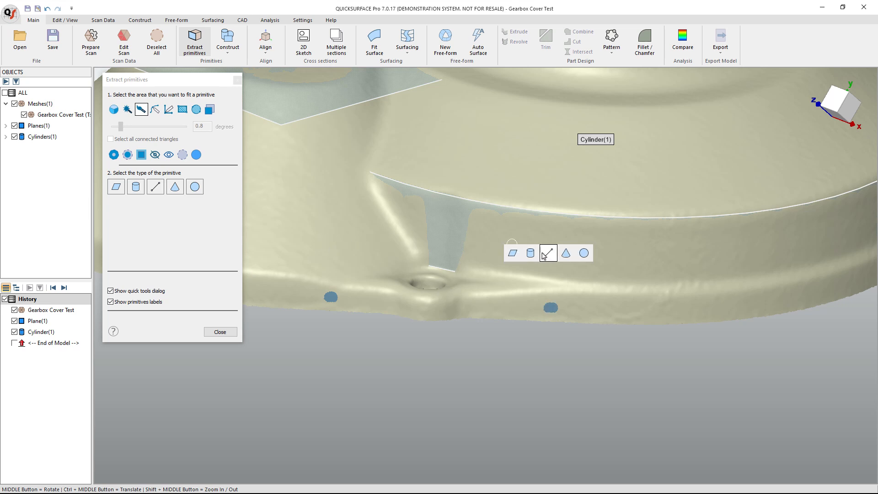
# - Create Ref. Line(1) through the two picked lower-edge spots and finish extracting primitives
pyautogui.click(548, 253)
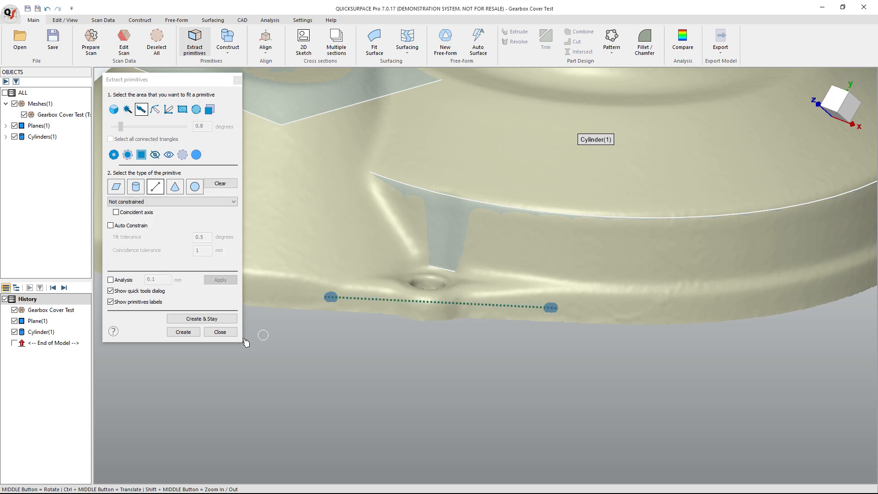
pyautogui.click(183, 331)
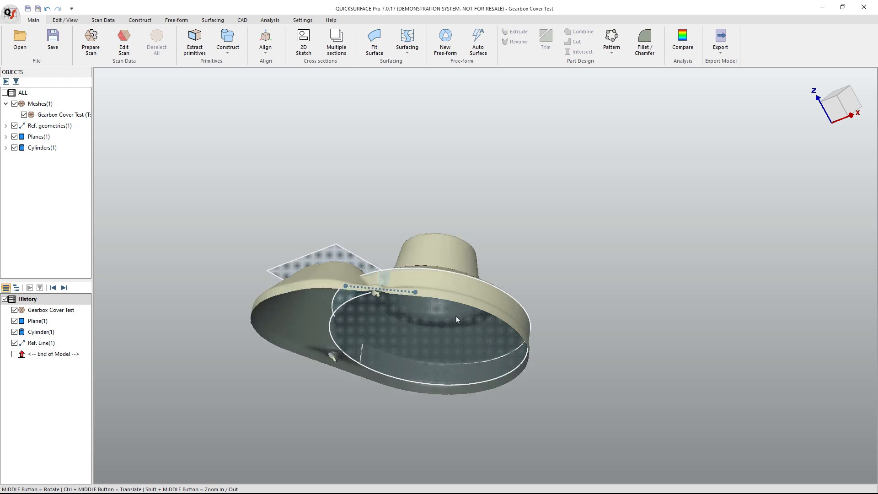
pyautogui.moveTo(457, 319)
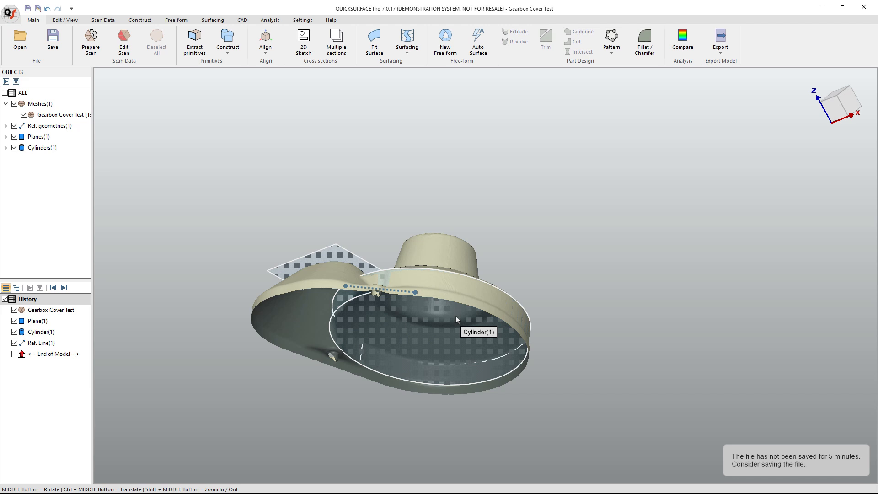
pyautogui.moveTo(287, 102)
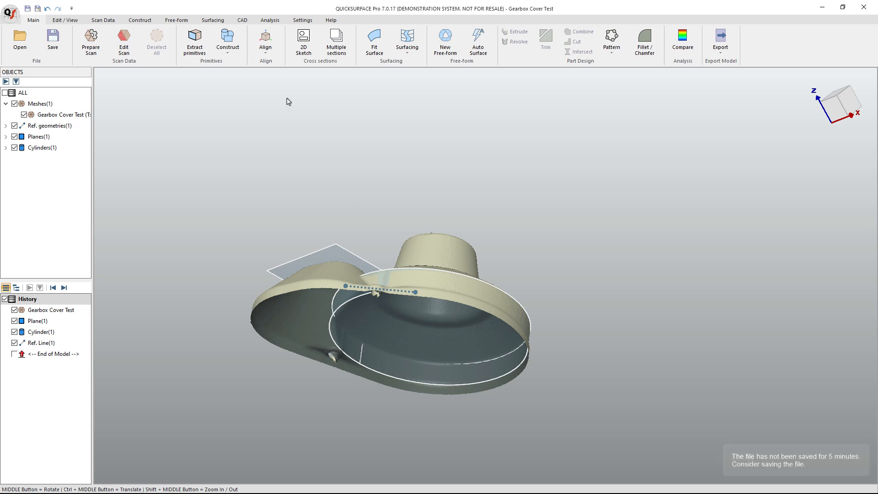
pyautogui.click(227, 42)
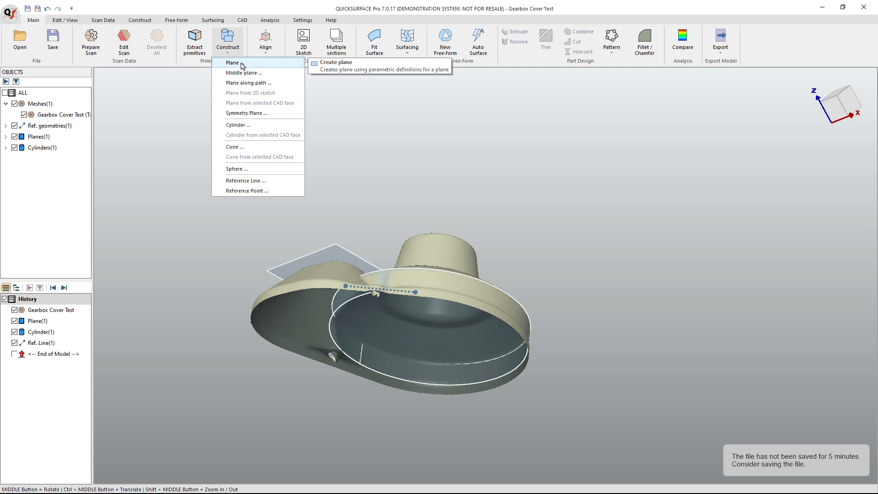
pyautogui.moveTo(250, 82)
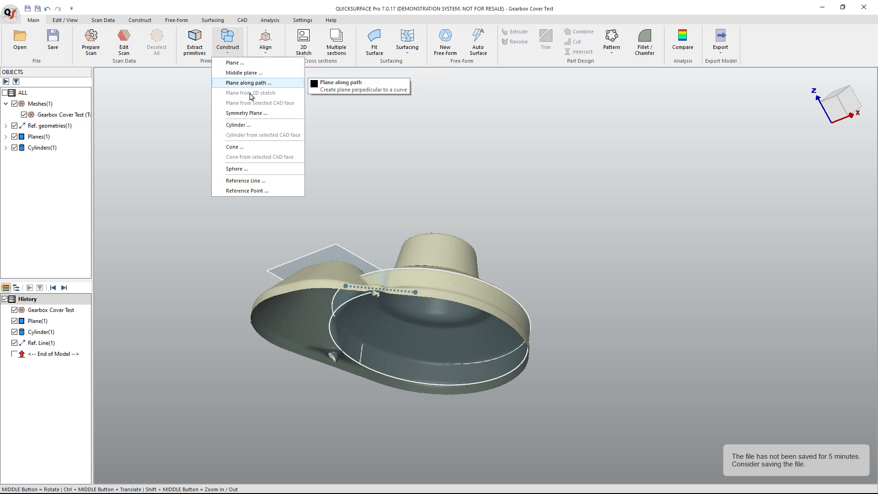
pyautogui.moveTo(256, 114)
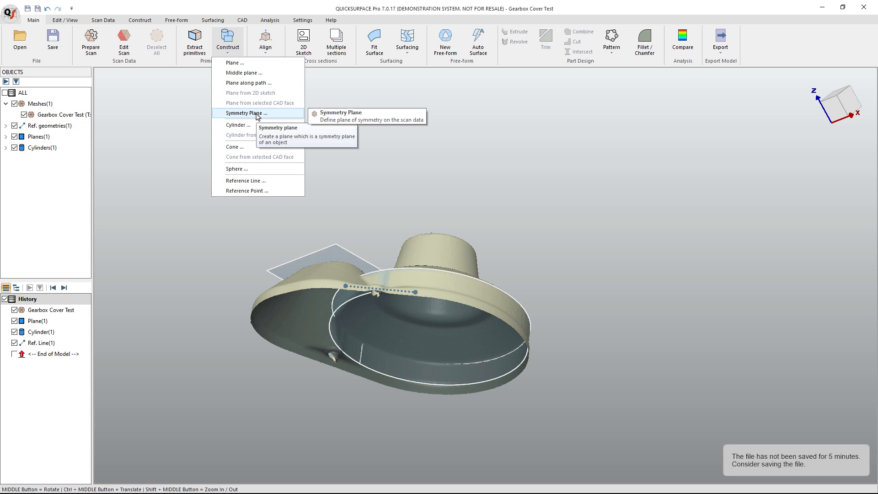
pyautogui.moveTo(234, 62)
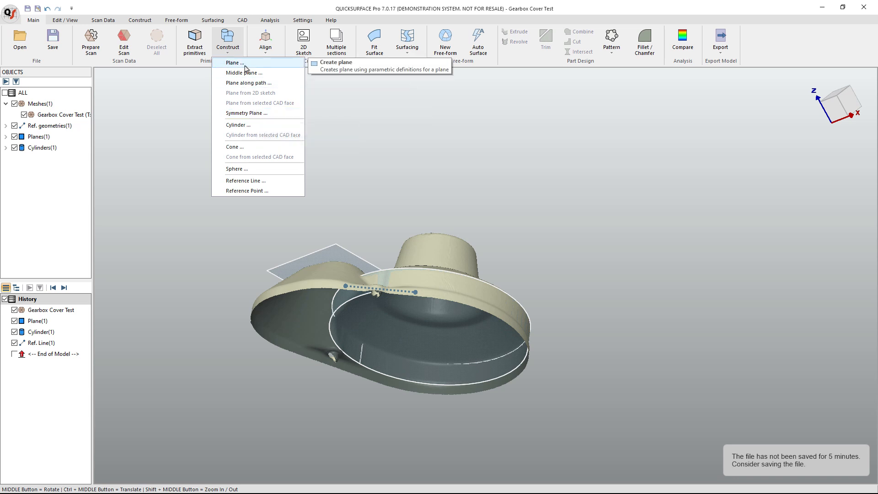
# - Construct Plane(2) from Plane(1), offset about -14 mm down to the cover's bottom edge
pyautogui.click(233, 62)
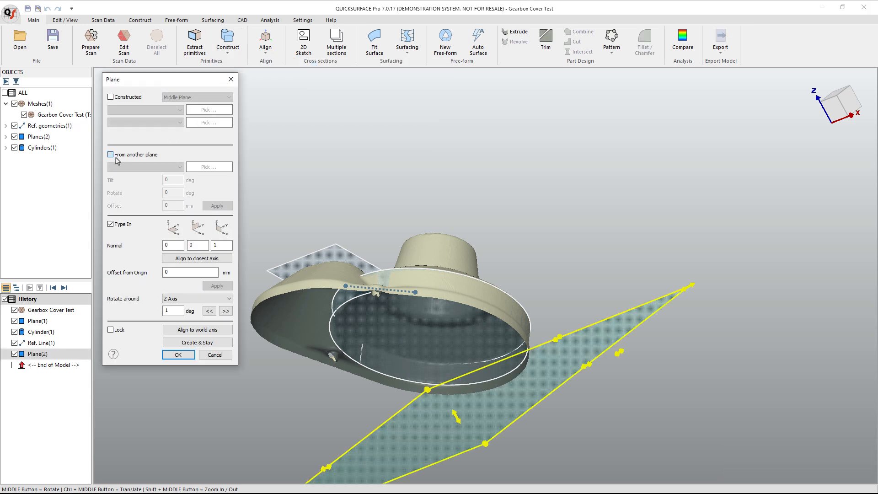
pyautogui.click(111, 154)
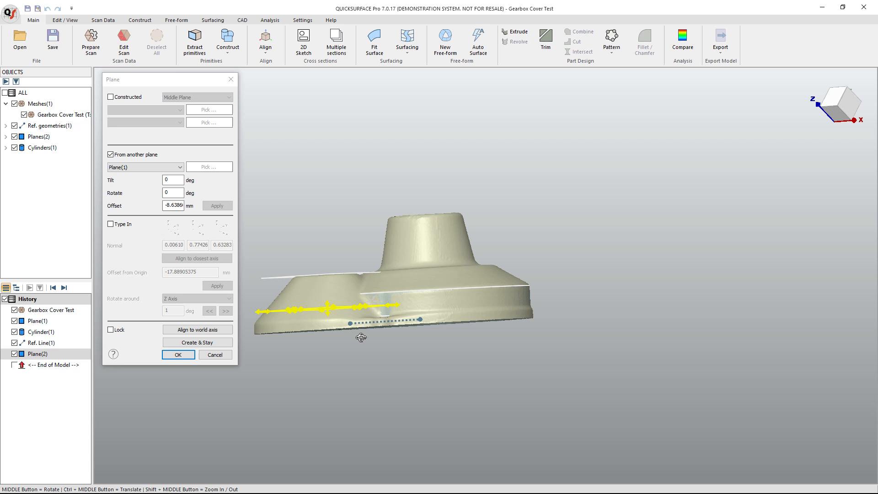
pyautogui.moveTo(362, 308); pyautogui.dragTo(331, 329)
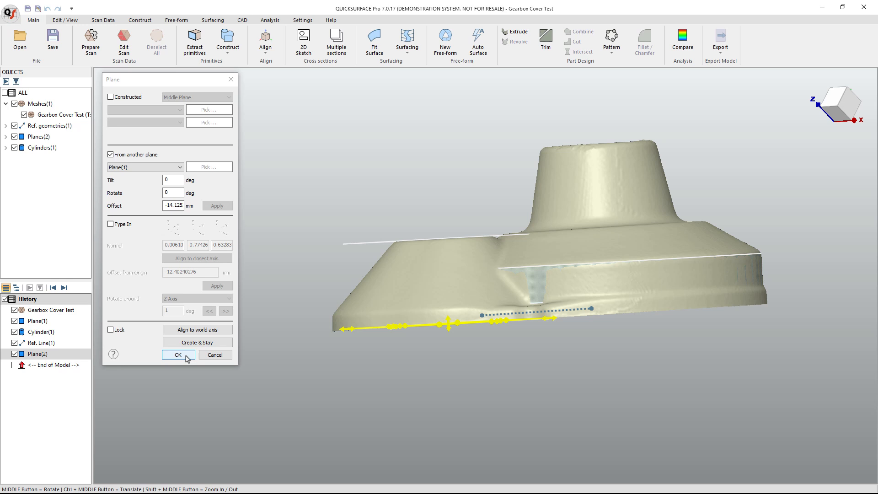
# - Confirm Plane(2) and start the Align by Coordinate System tool
pyautogui.click(178, 354)
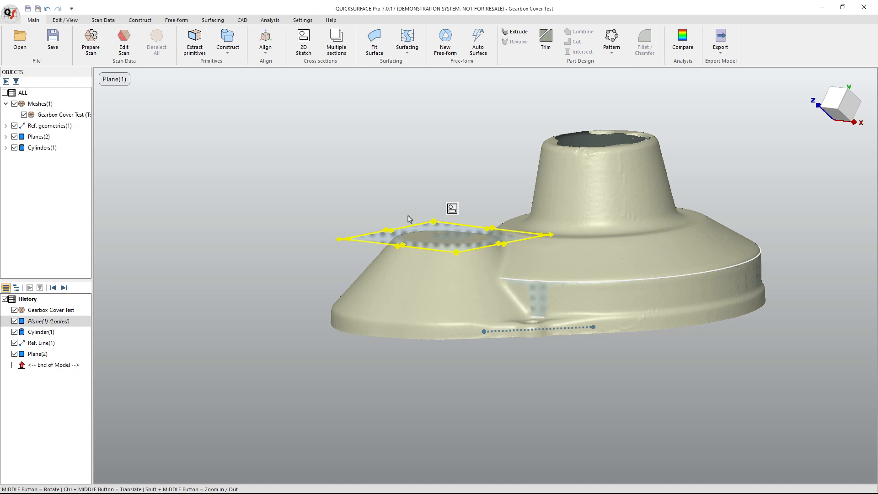
pyautogui.moveTo(354, 205)
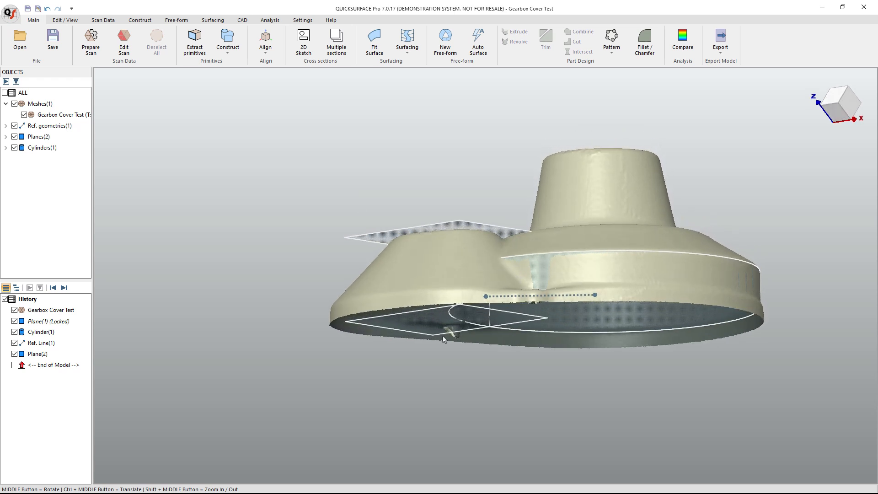
pyautogui.click(38, 353)
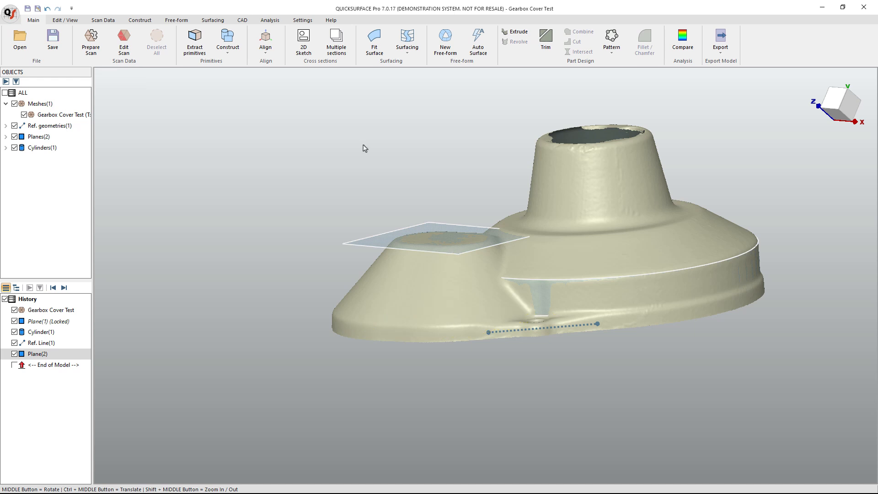
pyautogui.click(265, 41)
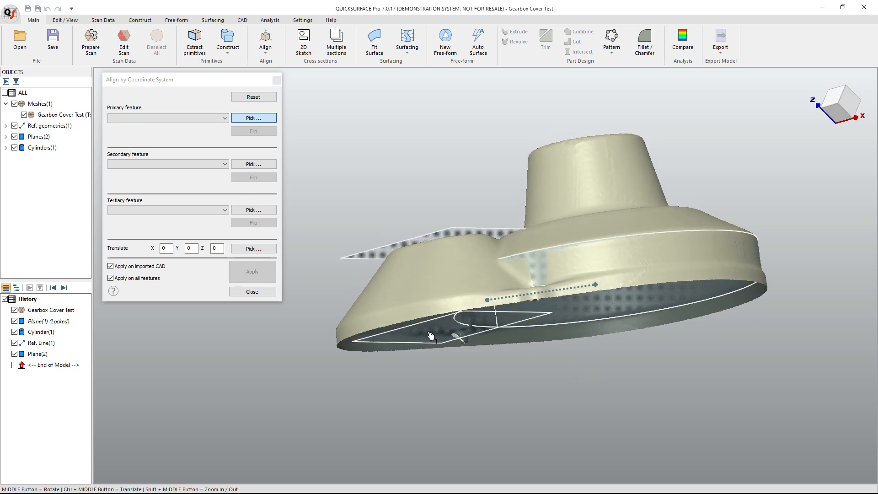
# - Define the alignment with Plane(2) primary, Cylinder(1) as Z, Ref. Line(1) as flipped X
pyautogui.click(253, 118)
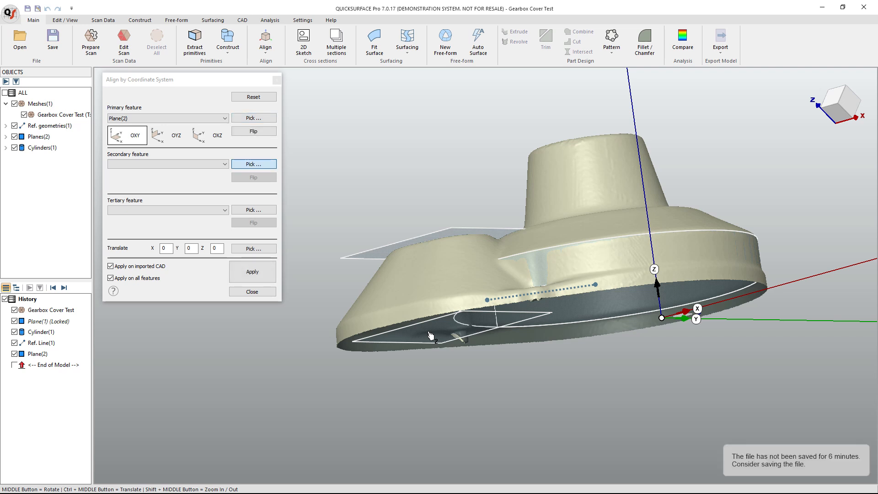
pyautogui.moveTo(636, 245)
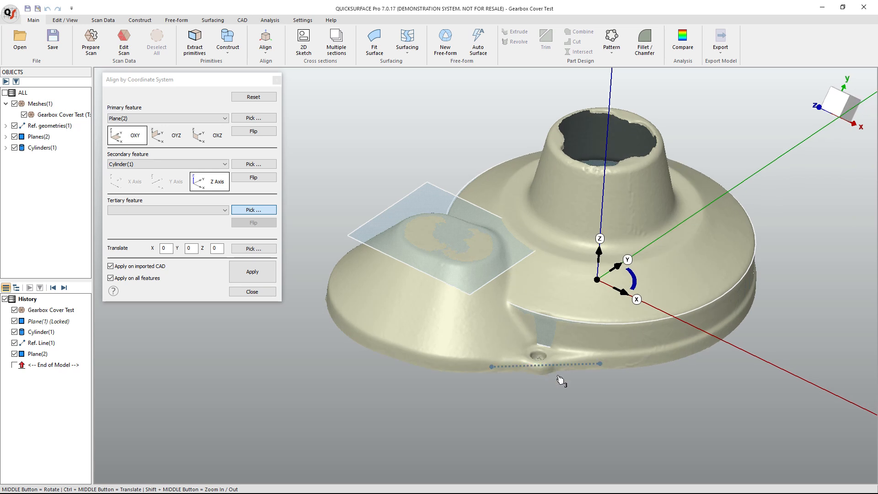
pyautogui.click(253, 210)
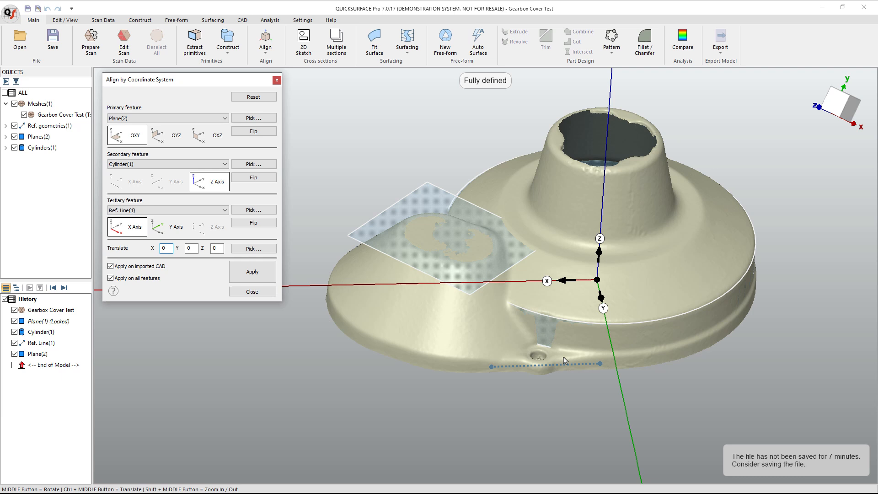
pyautogui.moveTo(374, 278)
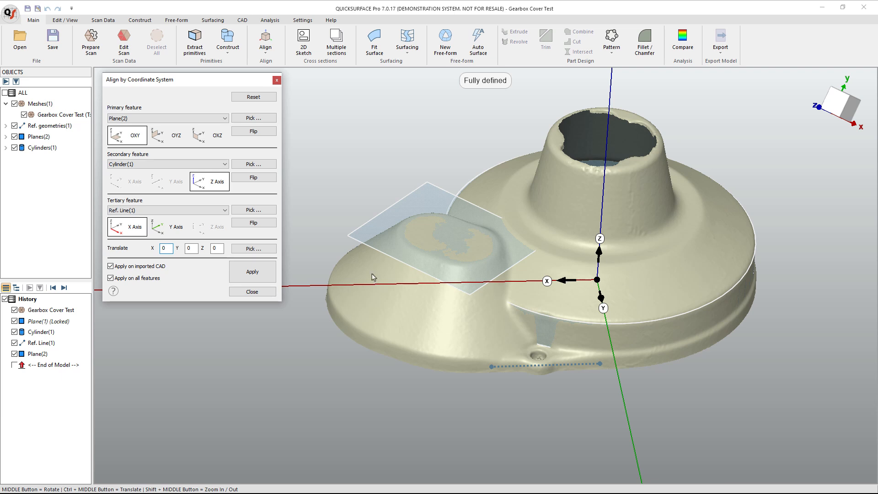
pyautogui.click(254, 223)
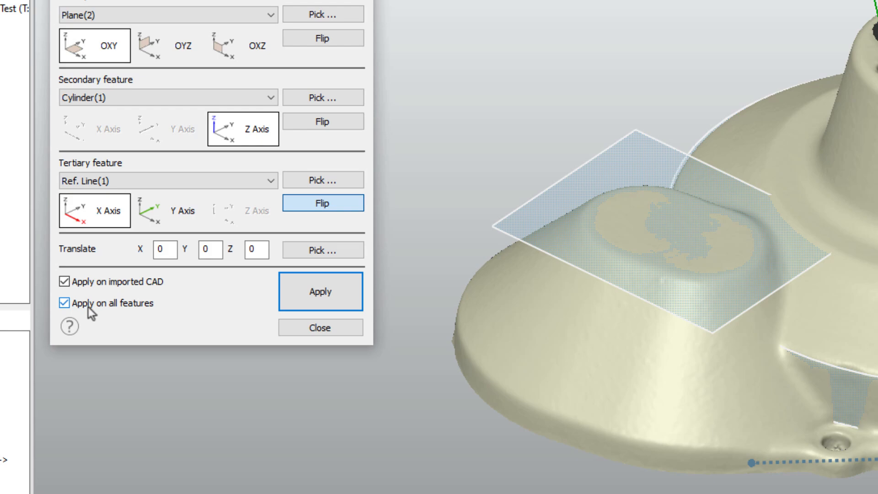
# - Apply the alignment to the mesh only, close the tool and switch to the top view
pyautogui.click(64, 302)
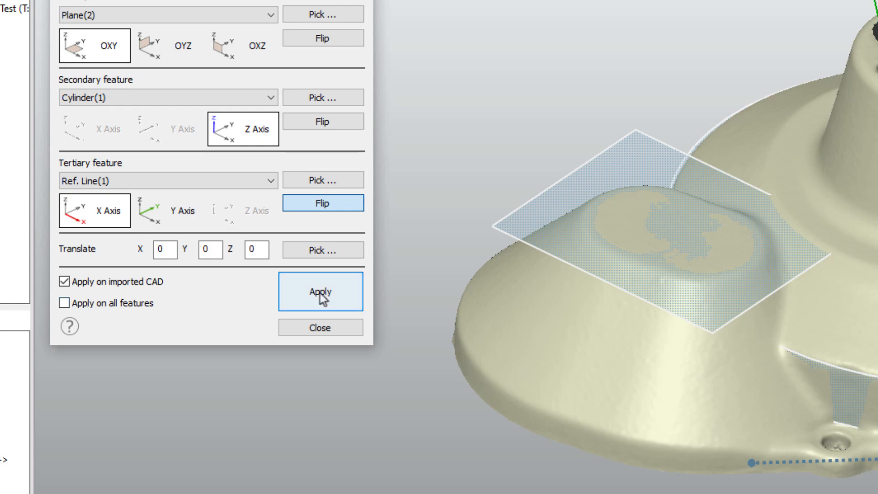
pyautogui.click(320, 291)
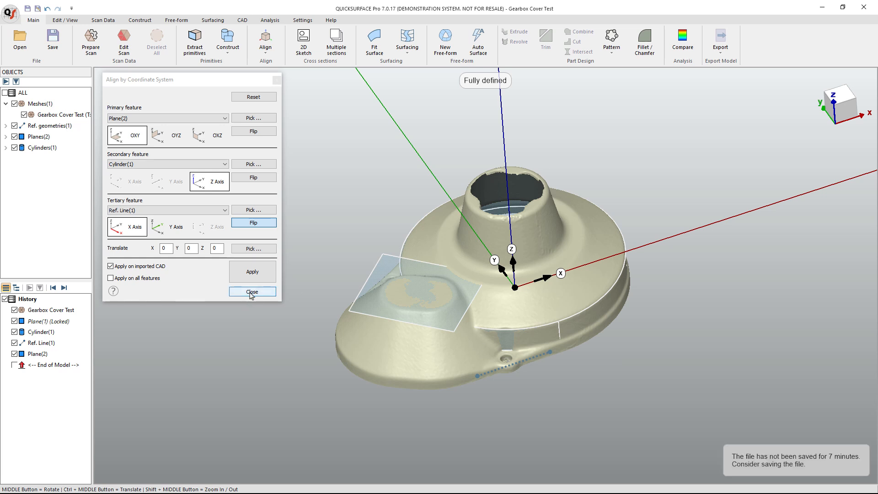
pyautogui.click(252, 291)
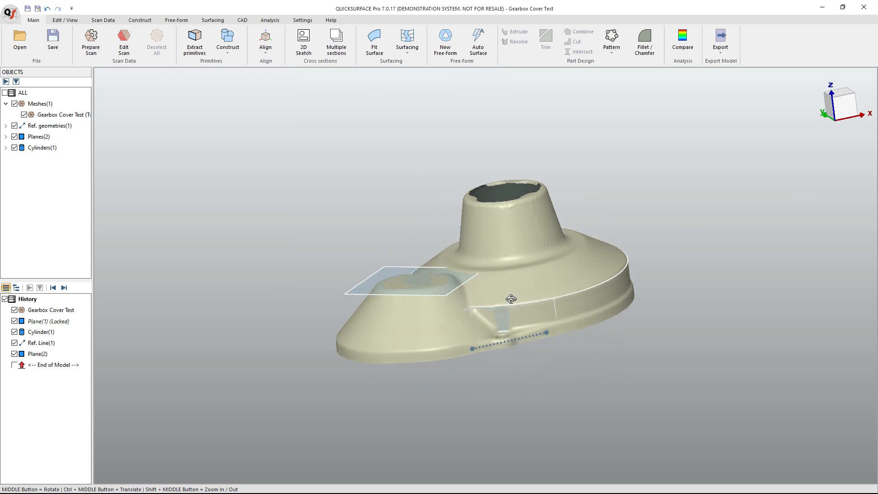
pyautogui.click(40, 353)
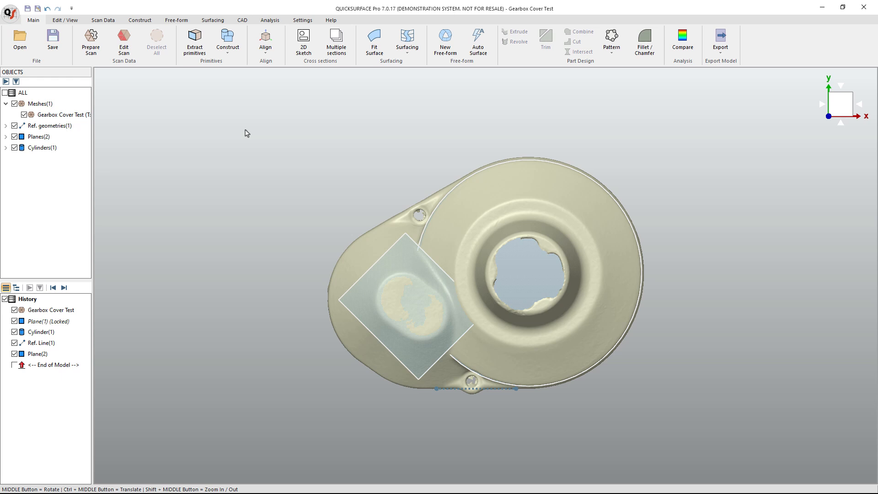
# - Export the aligned mesh as the Aligned GearBox STL, replacing the earlier file
pyautogui.click(11, 10)
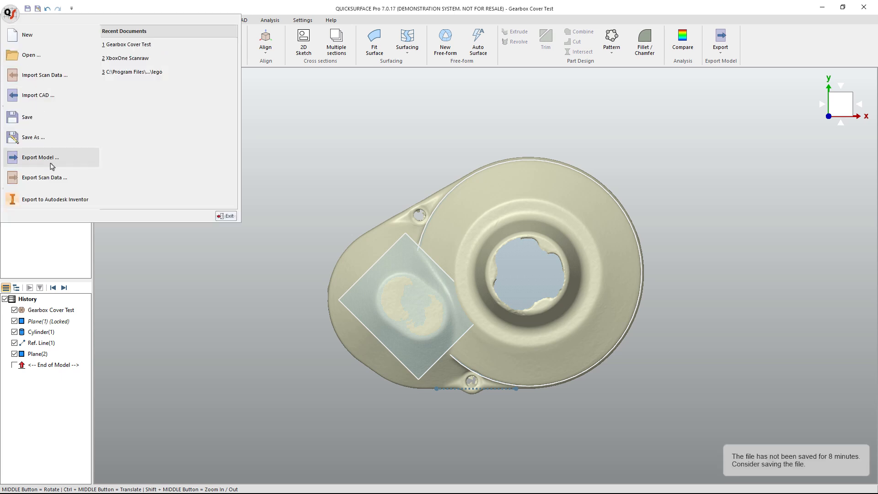
pyautogui.moveTo(44, 176)
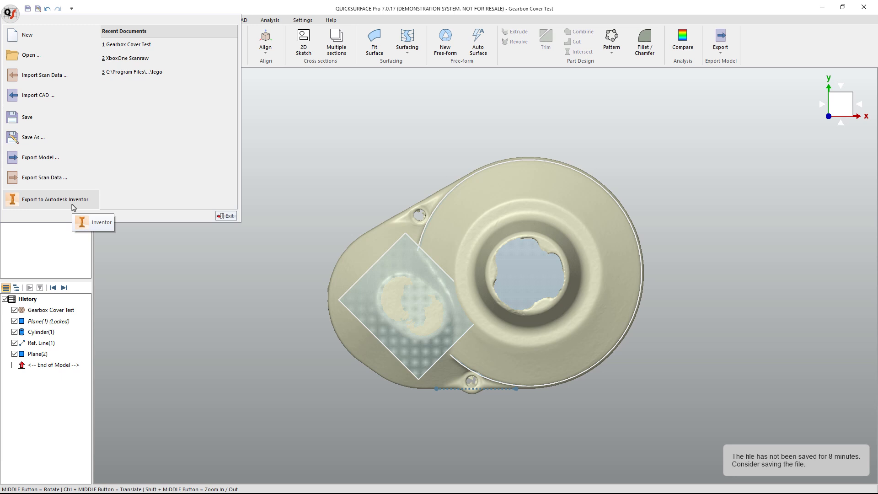
pyautogui.moveTo(62, 199)
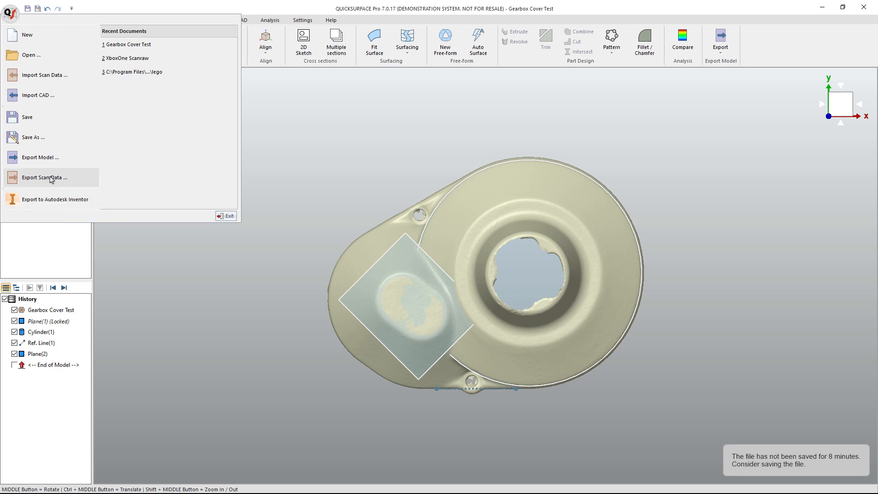
pyautogui.moveTo(51, 178)
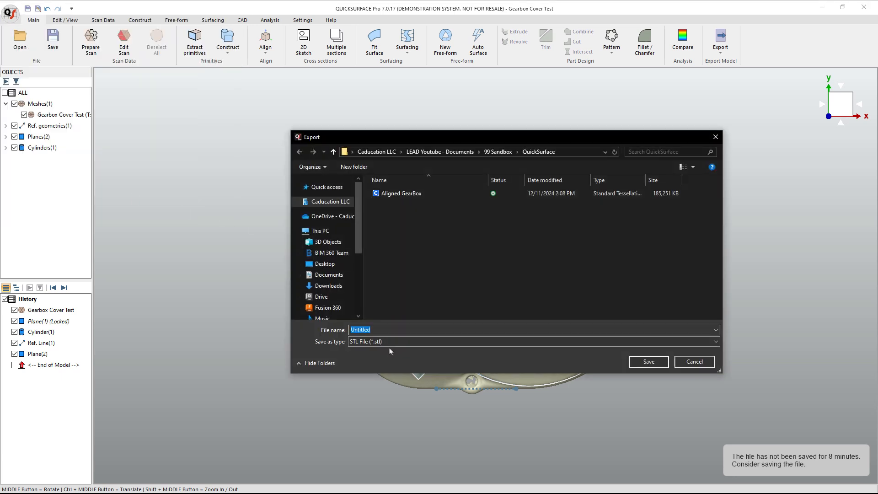
pyautogui.click(402, 193)
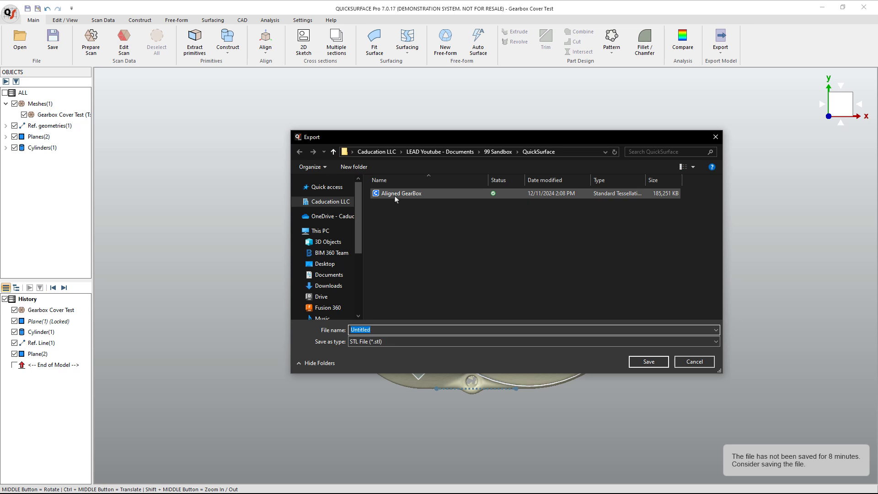
pyautogui.click(402, 193)
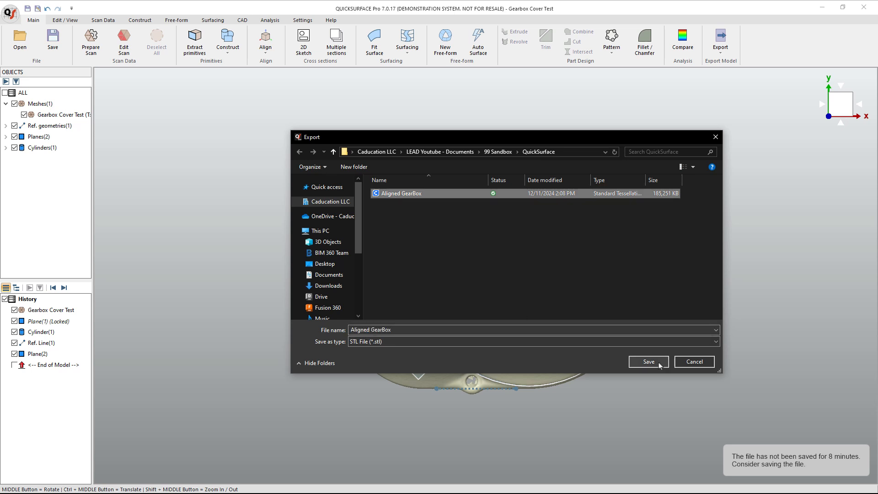
pyautogui.click(648, 361)
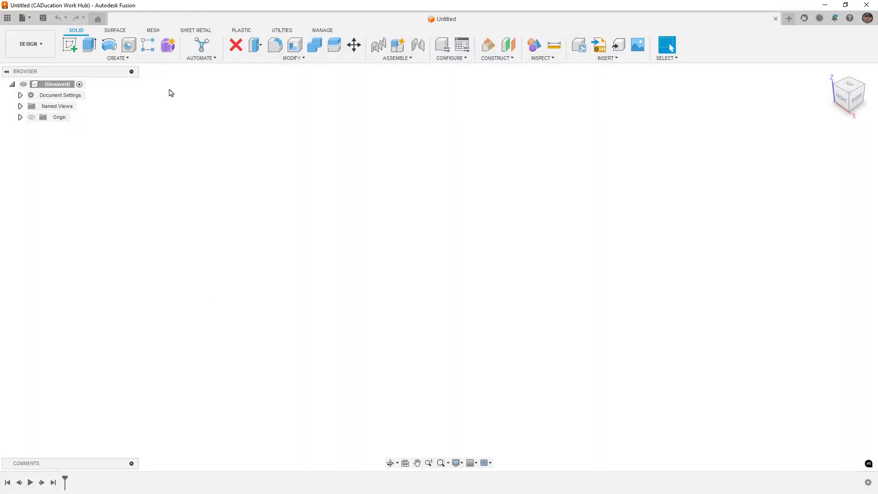
# - Insert the Aligned GearBox.stl mesh into the design from the Mesh tools
pyautogui.click(153, 30)
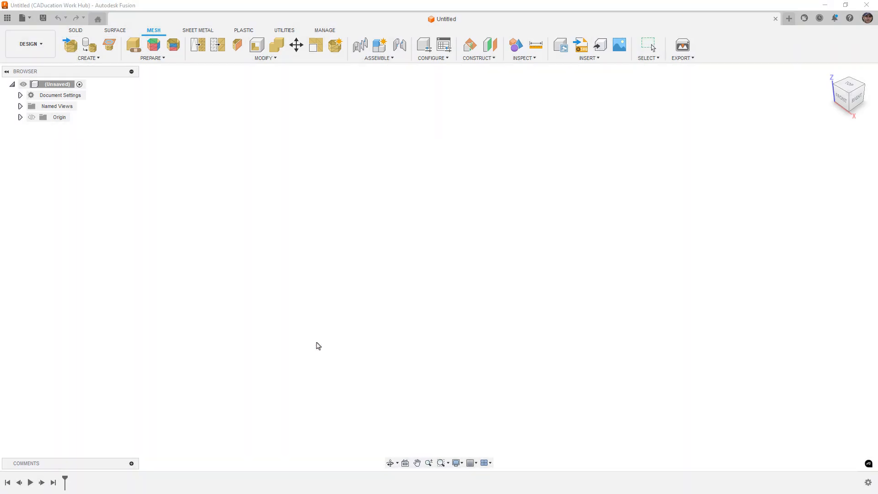
pyautogui.click(599, 44)
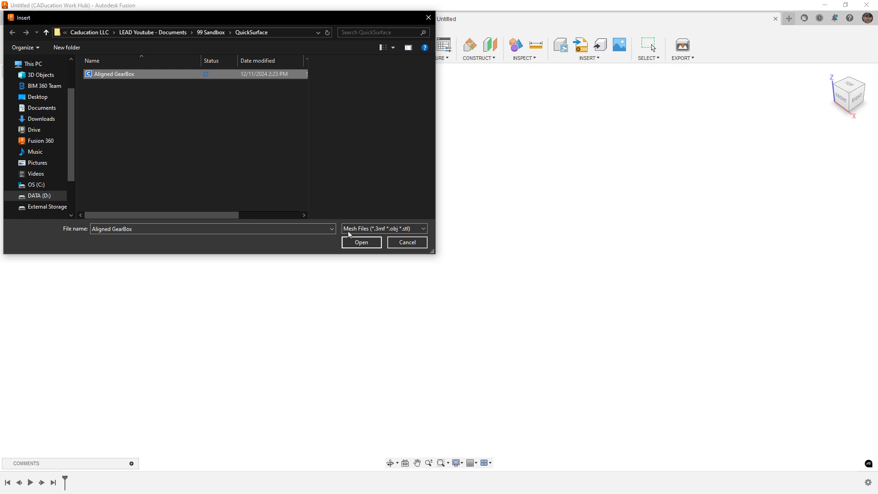
pyautogui.click(362, 241)
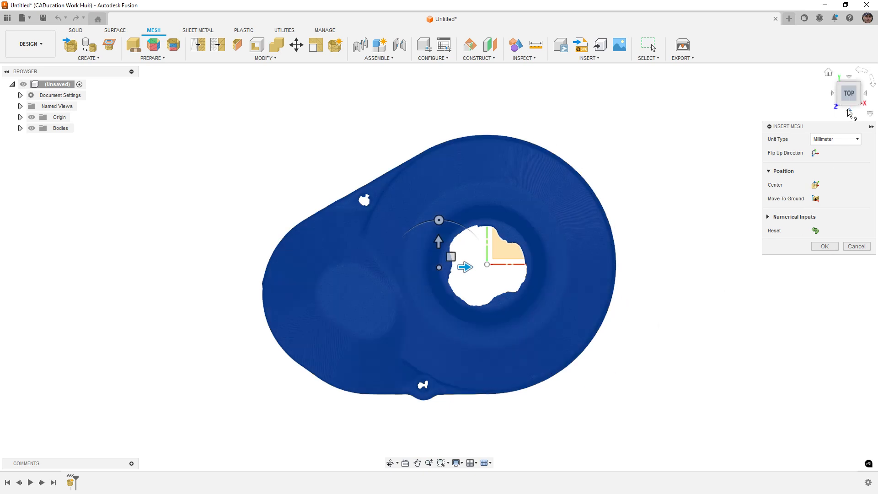
# - Confirm the mesh placement after checking the front view, then change display (Ctrl+4) and view from top
pyautogui.click(847, 93)
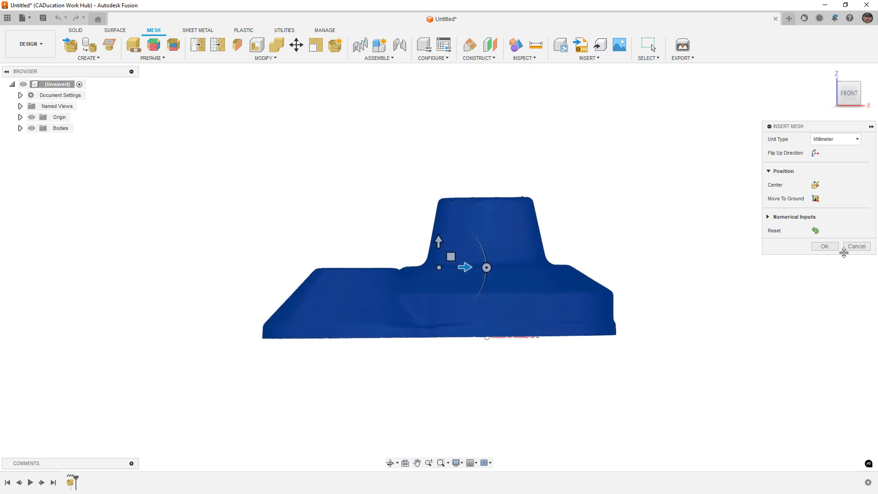
pyautogui.click(824, 246)
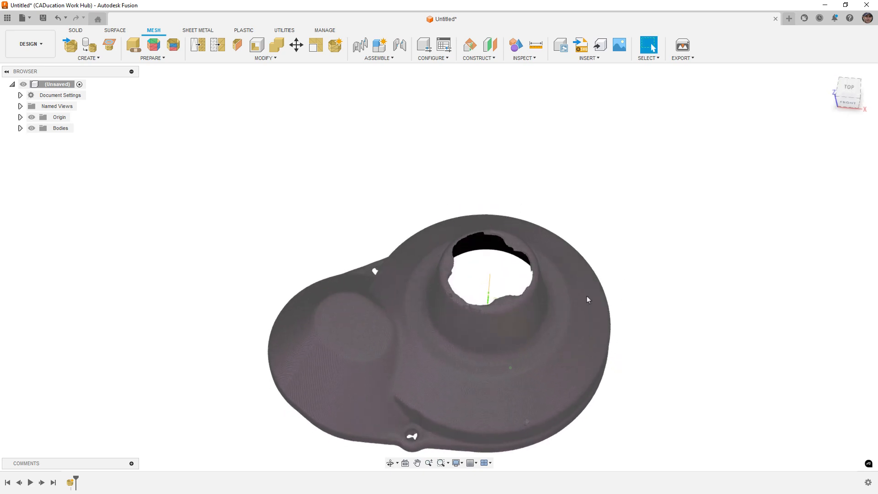
pyautogui.press('ctrl+4')
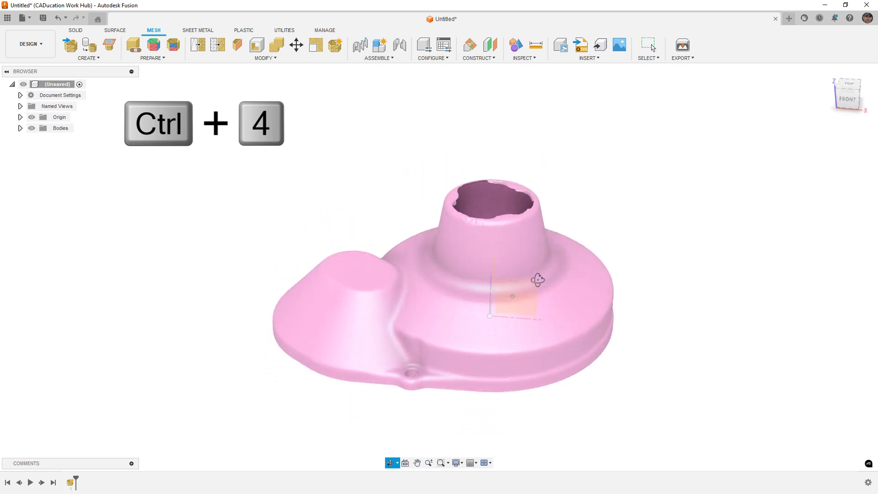
pyautogui.press('ctrl+4')
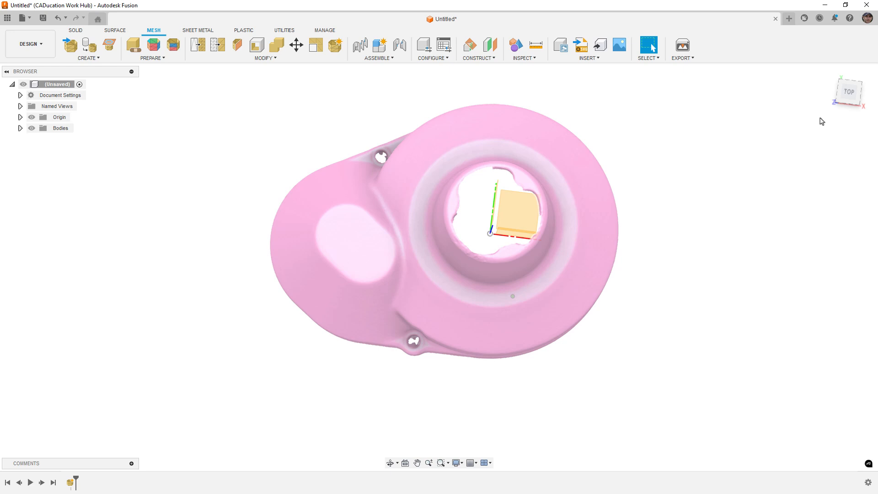